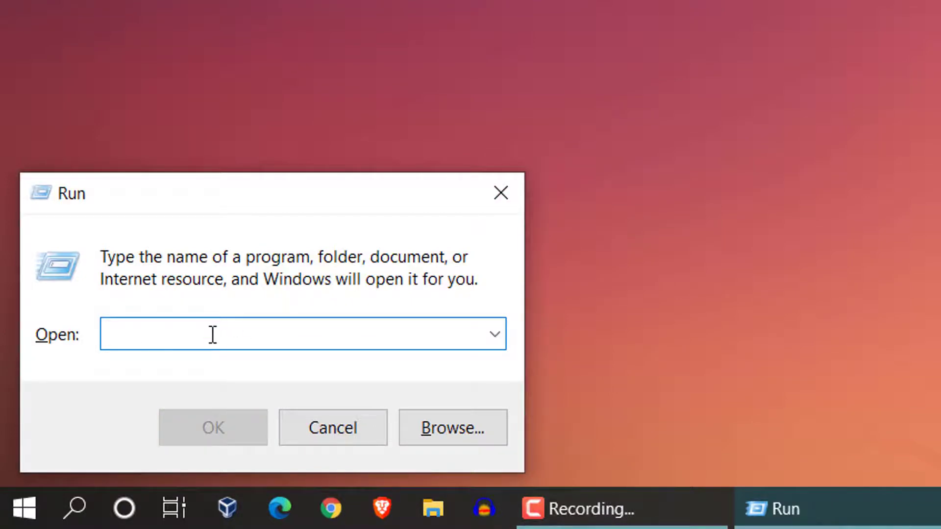
Launch Device Manager from the Run dialog with the devmgmt.msc command.
type("dev")
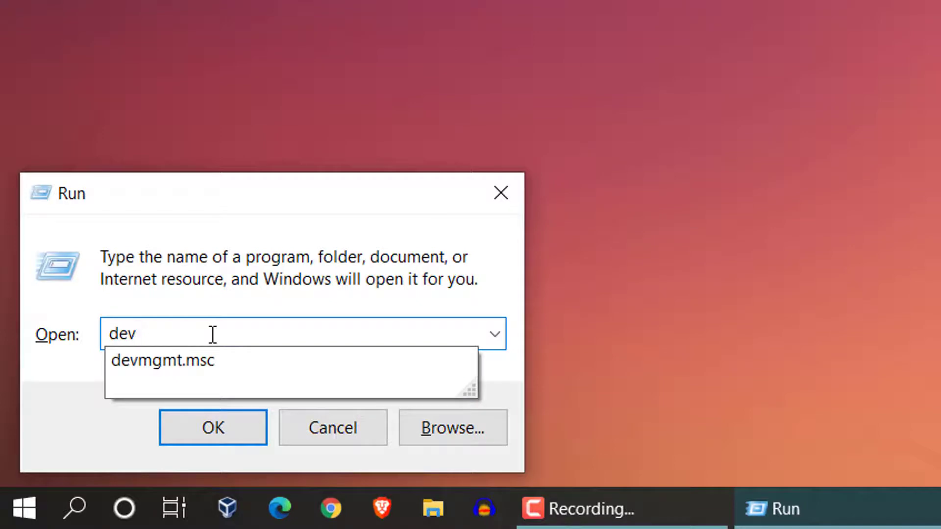
type("mgmt.msc")
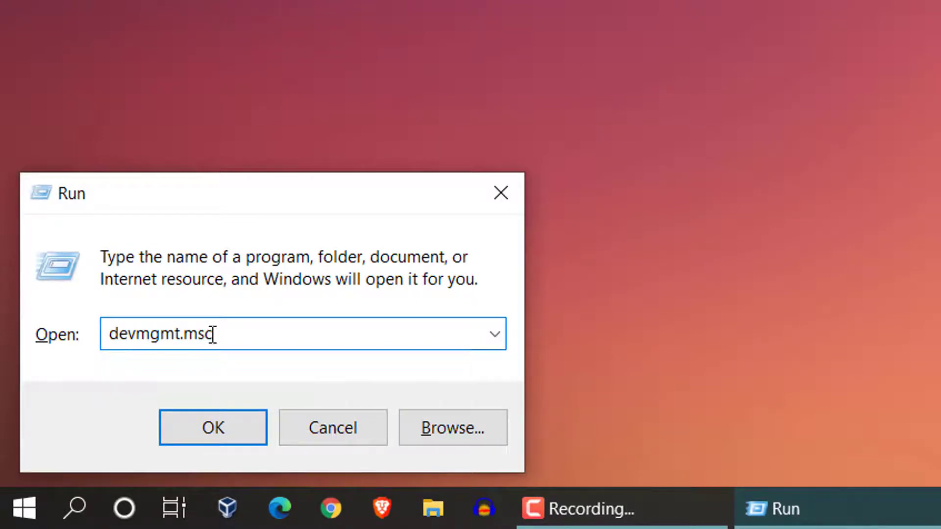
left_click(213, 427)
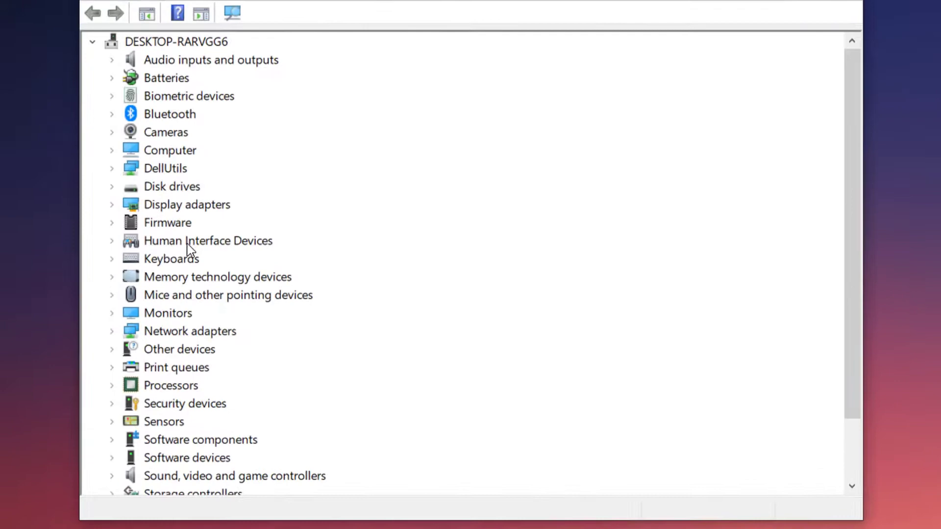
mouse_move(132, 249)
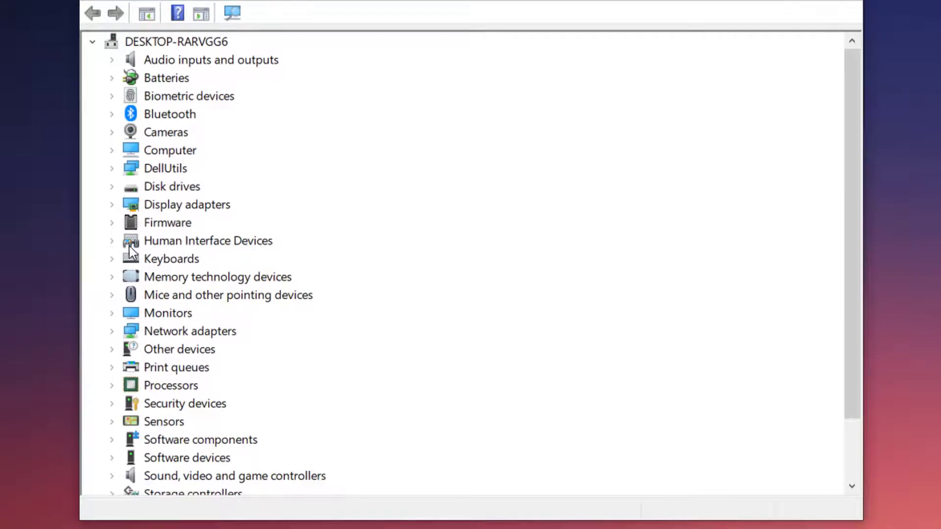
Expand Human Interface Devices and select the HID-compliant touch screen entry.
left_click(111, 240)
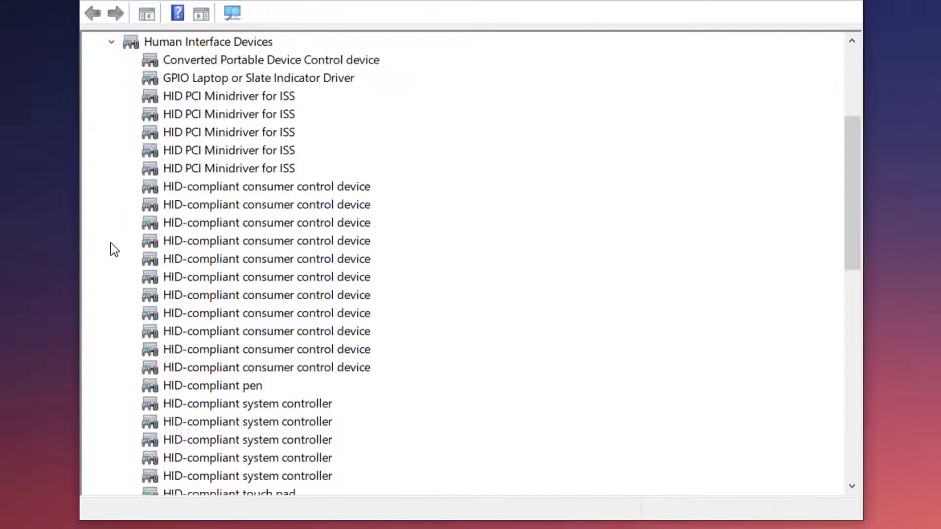
mouse_move(279, 428)
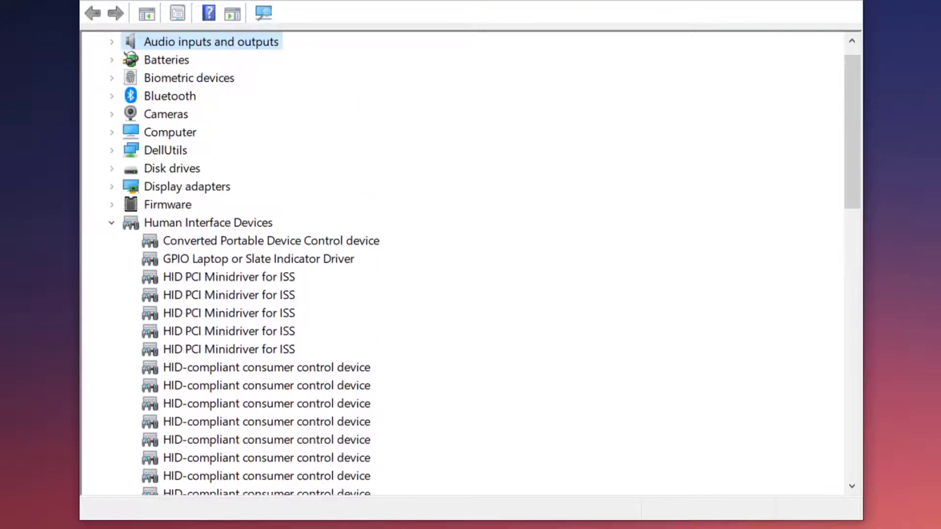
scroll("down", 3)
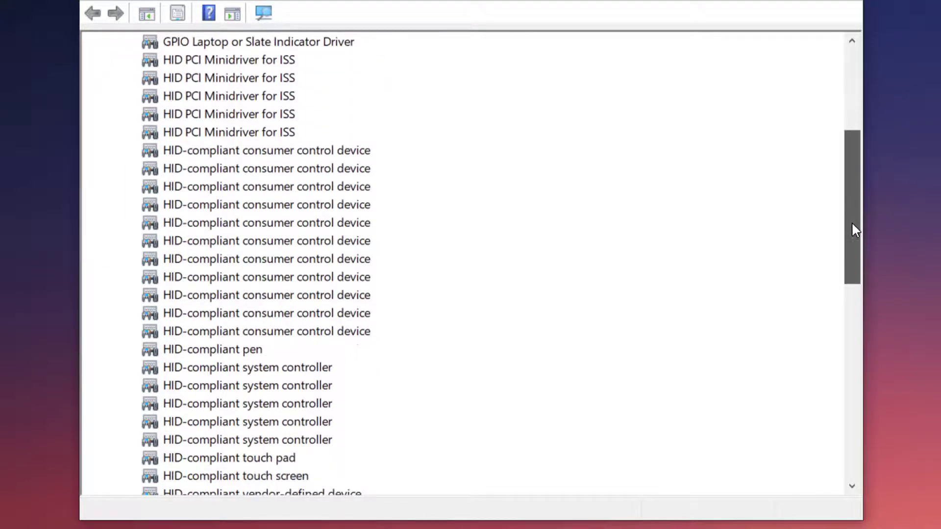
scroll("down", 3)
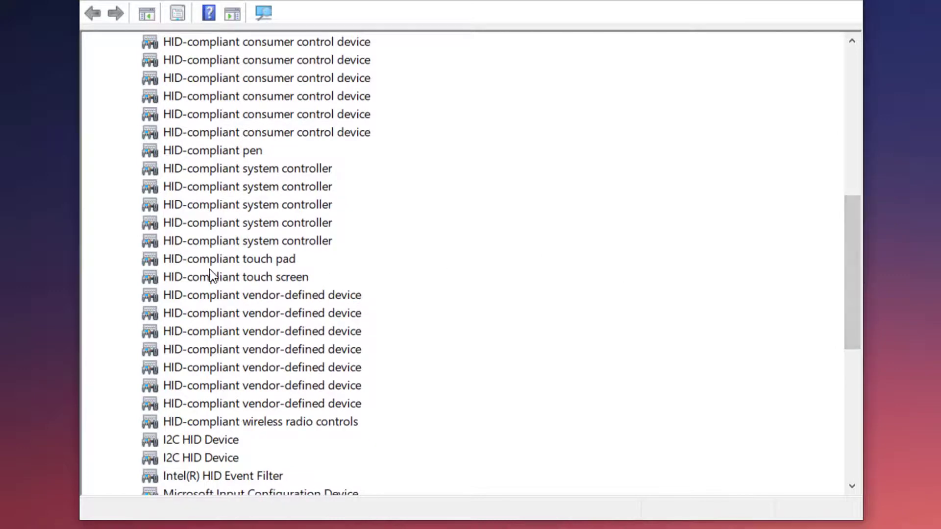
left_click(235, 277)
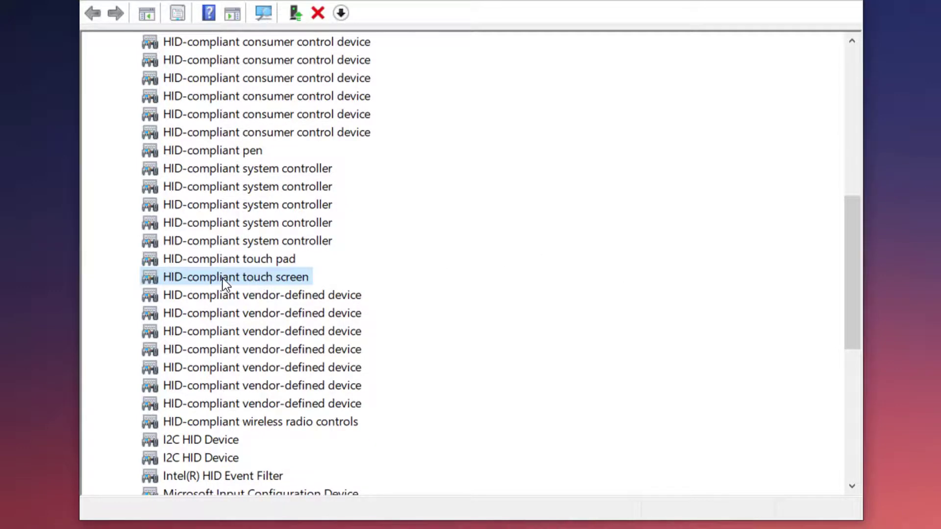
mouse_move(204, 286)
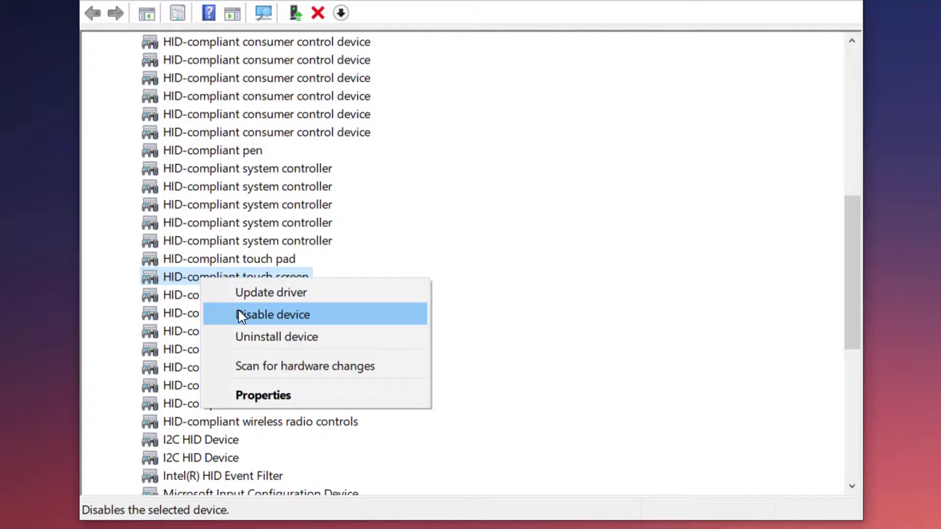
Disable the HID-compliant touch screen and confirm the warning with Yes.
left_click(274, 314)
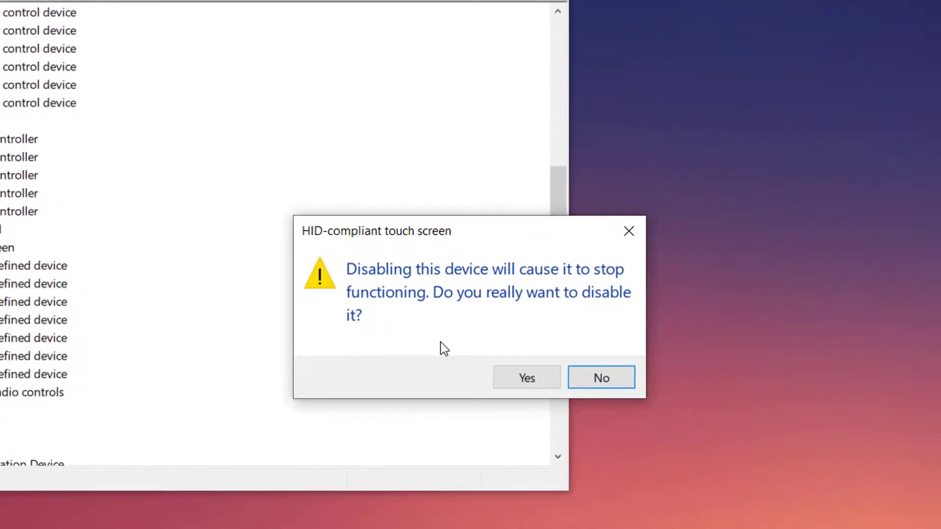
left_click(601, 377)
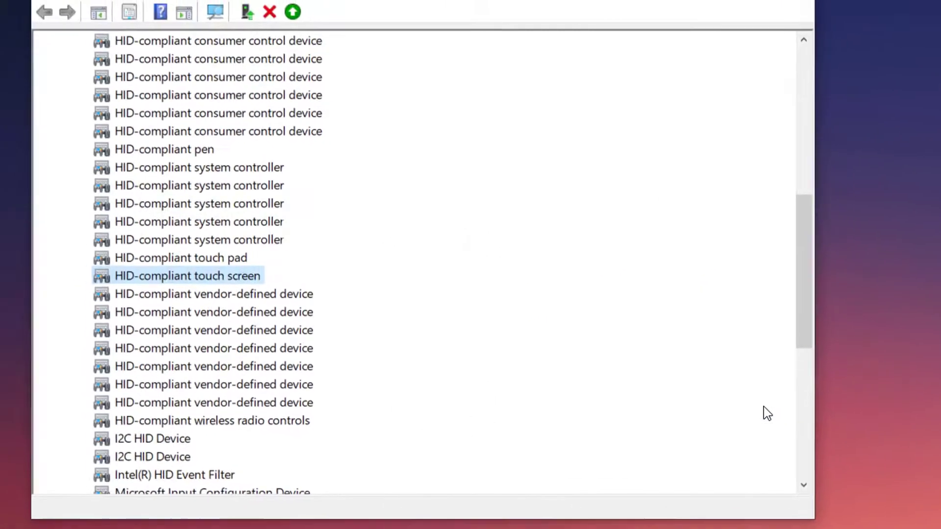